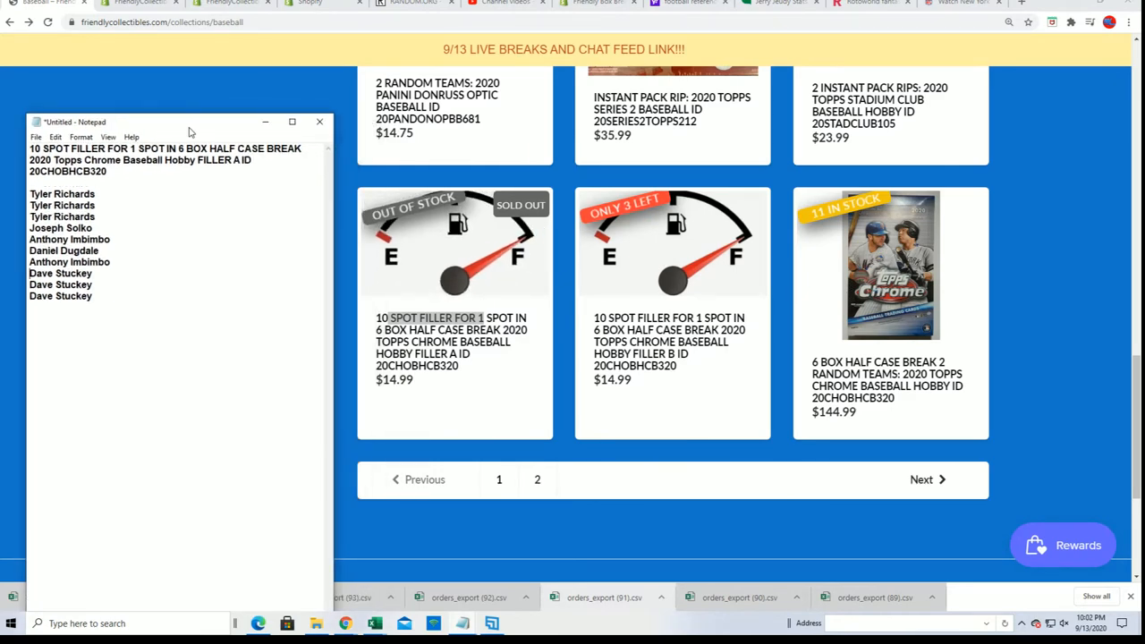
- Bring the RANDOM.ORG List Randomizer page up behind the Notepad entrant list
click(414, 3)
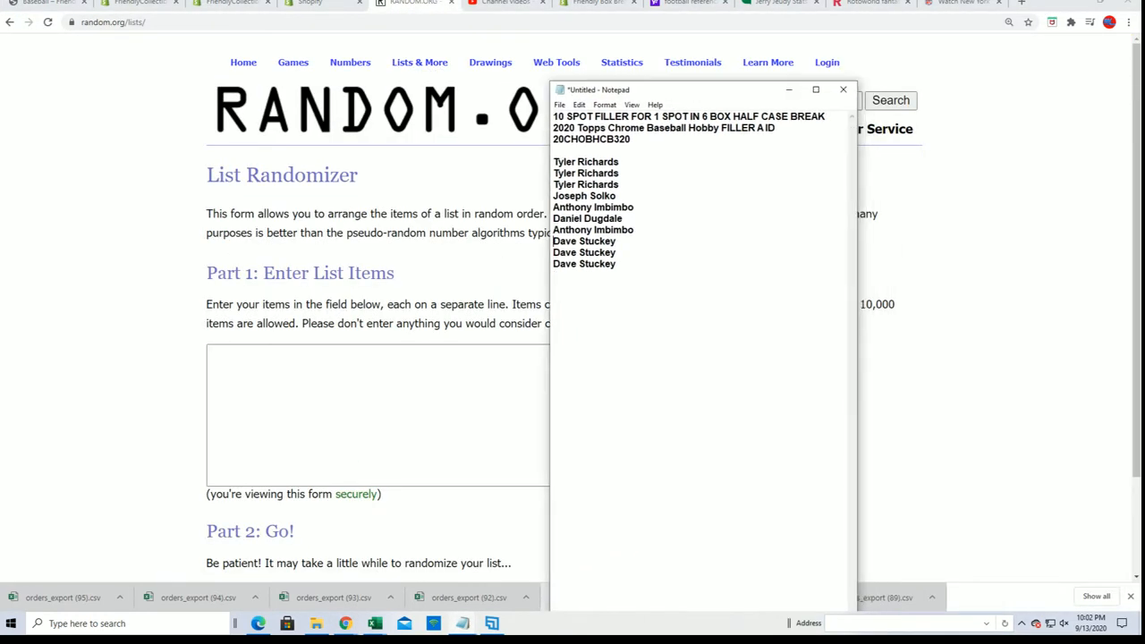
- Select the ten filler entrant names in Notepad for copying into the randomizer
drag(586, 161, 584, 263)
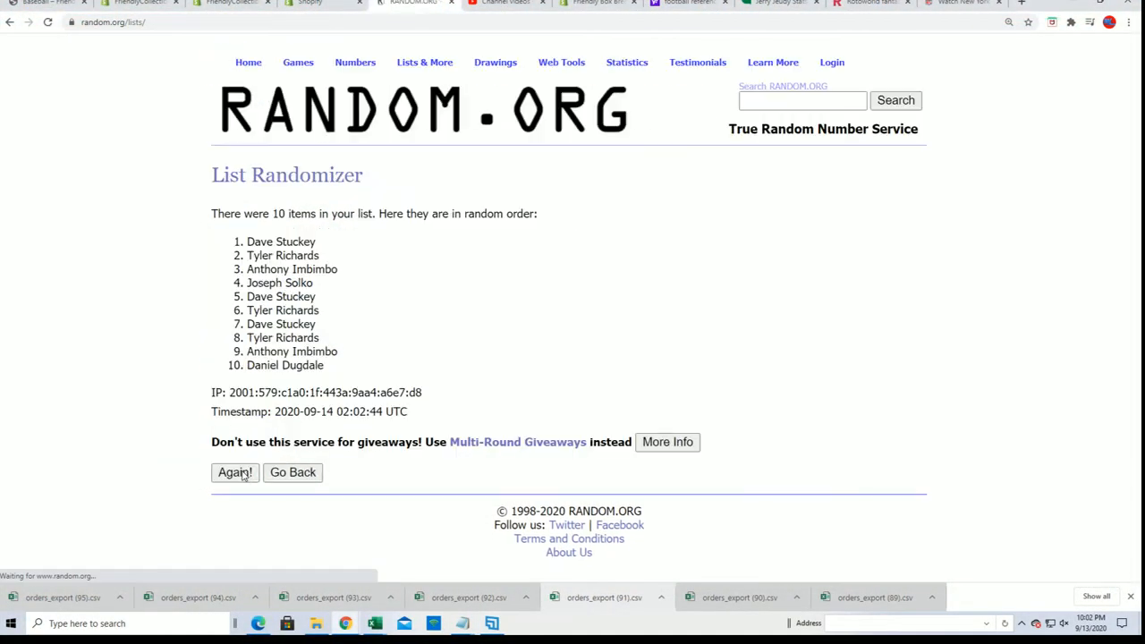
click(234, 472)
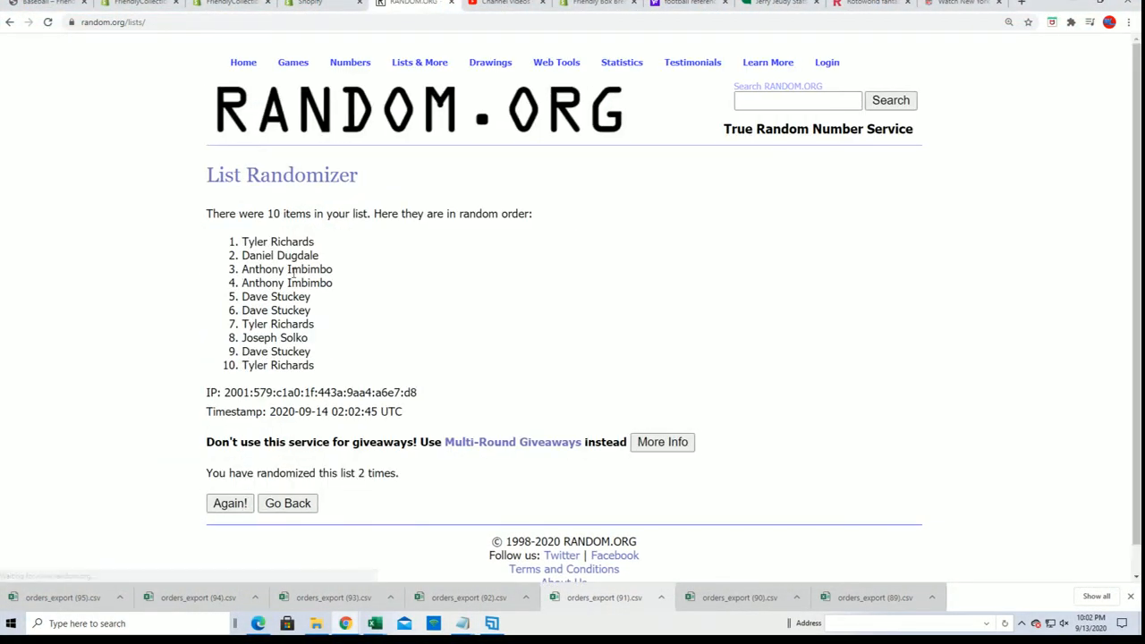
click(230, 503)
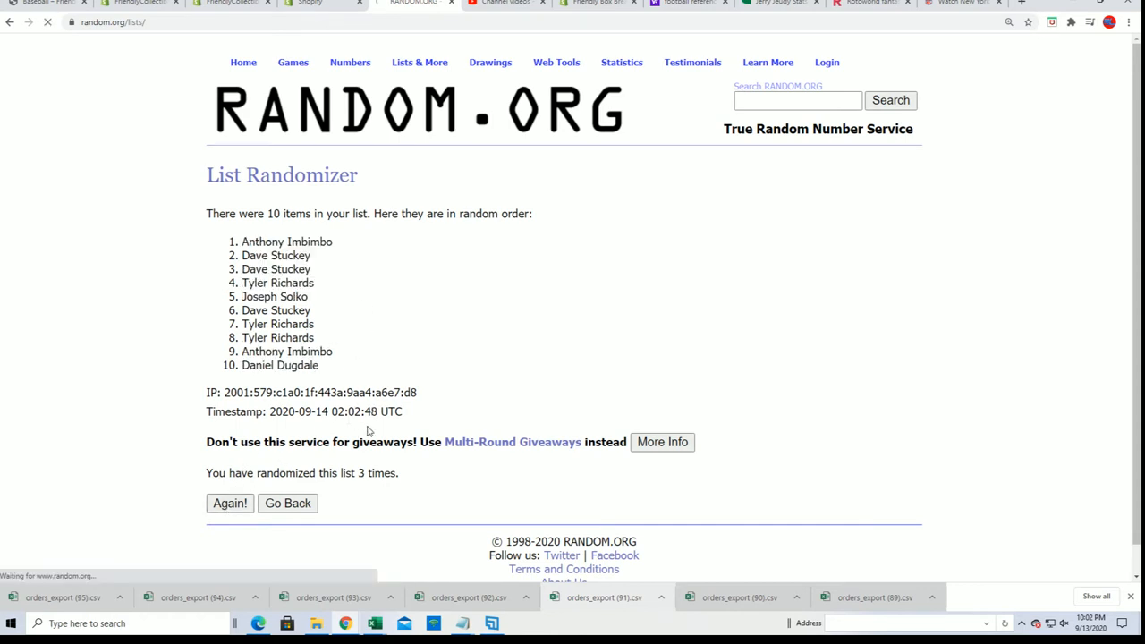
click(230, 503)
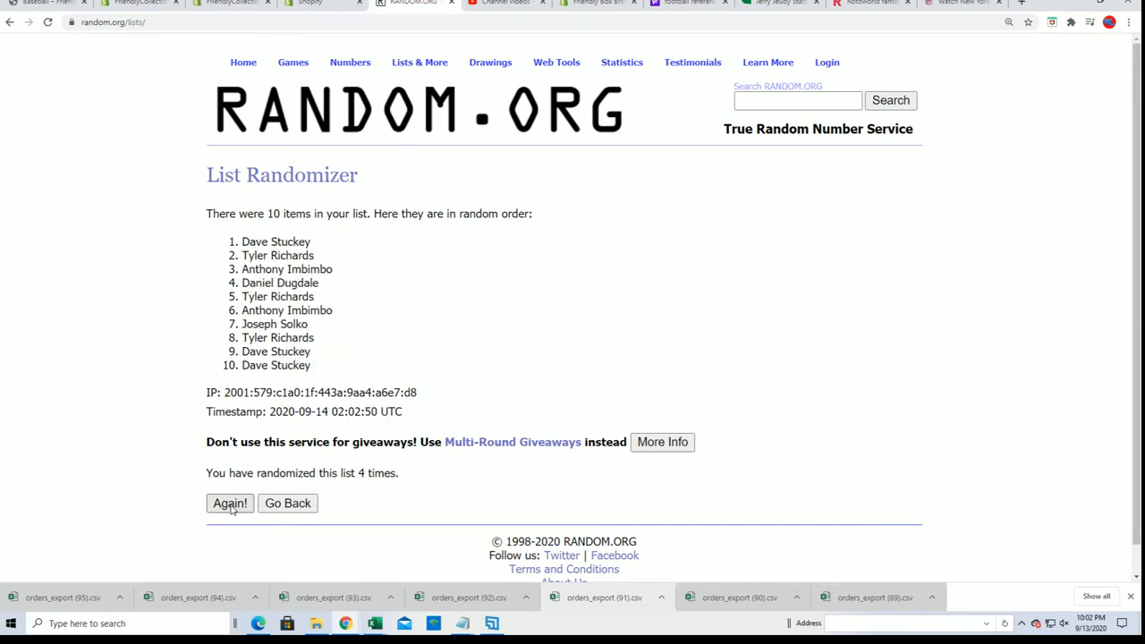
click(229, 502)
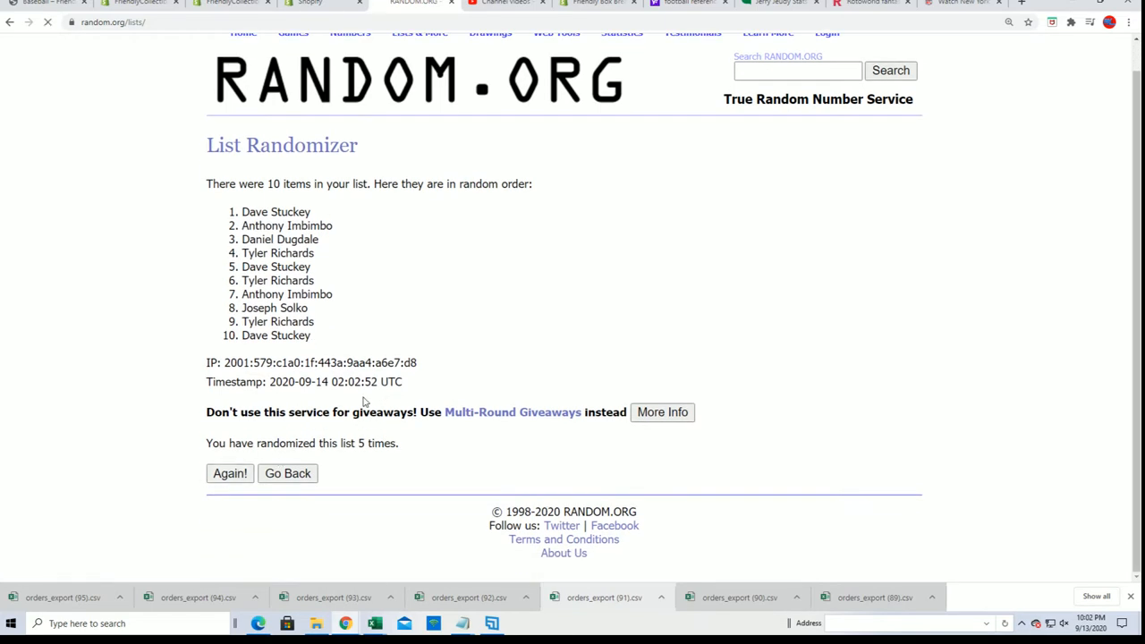
click(230, 473)
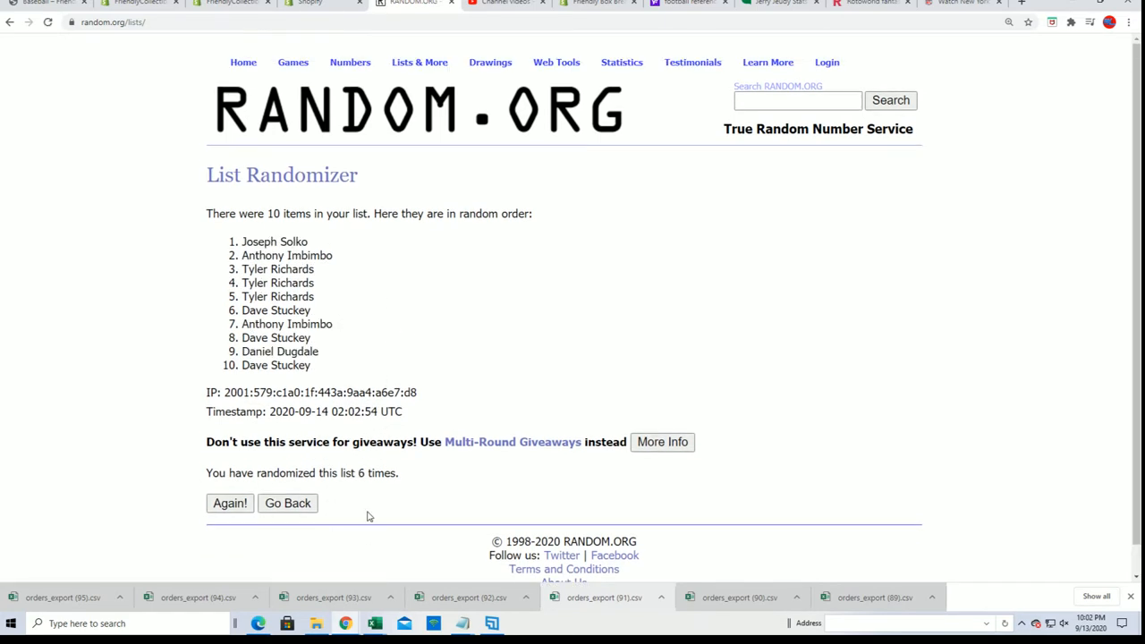
click(229, 503)
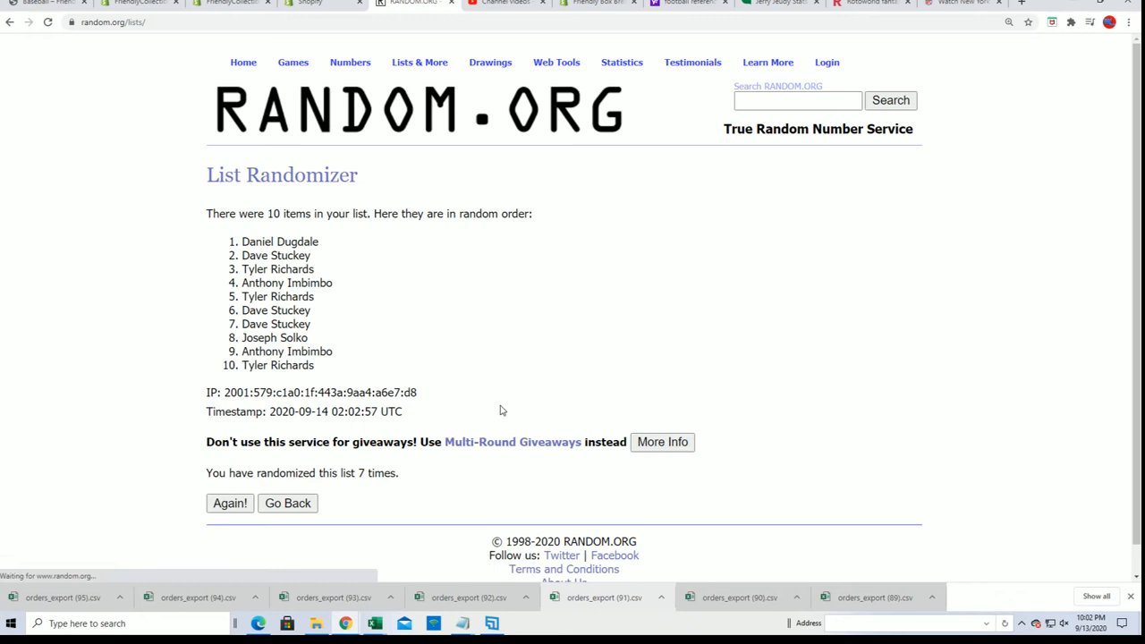
double_click(279, 242)
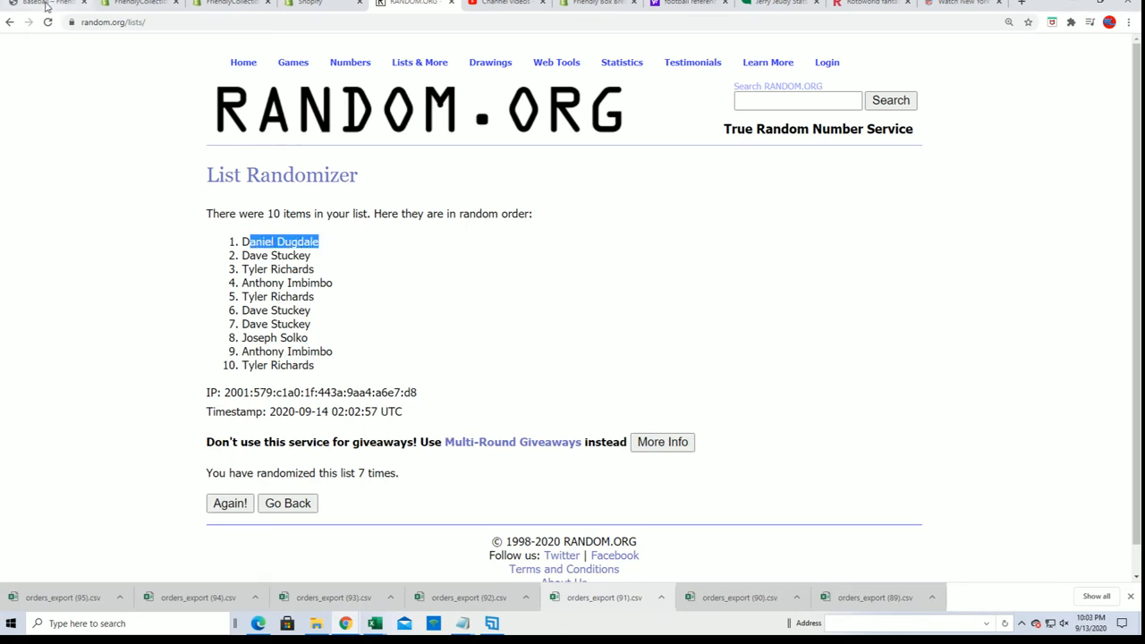
mouse_move(45, 3)
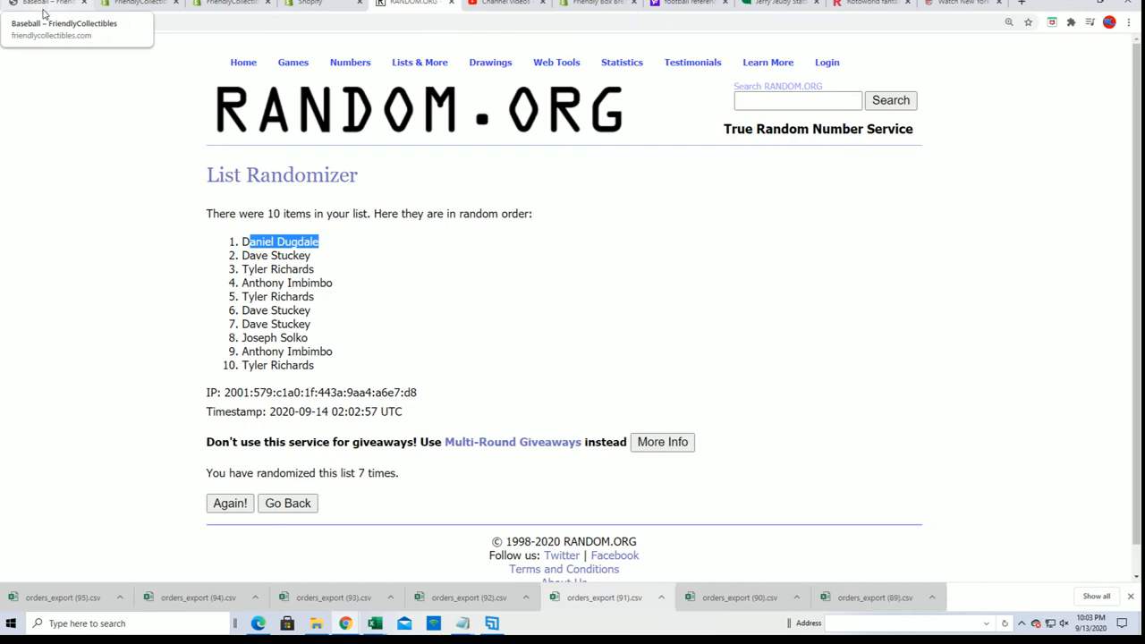
- Switch back to the Baseball – FriendlyCollectibles store tab
click(49, 3)
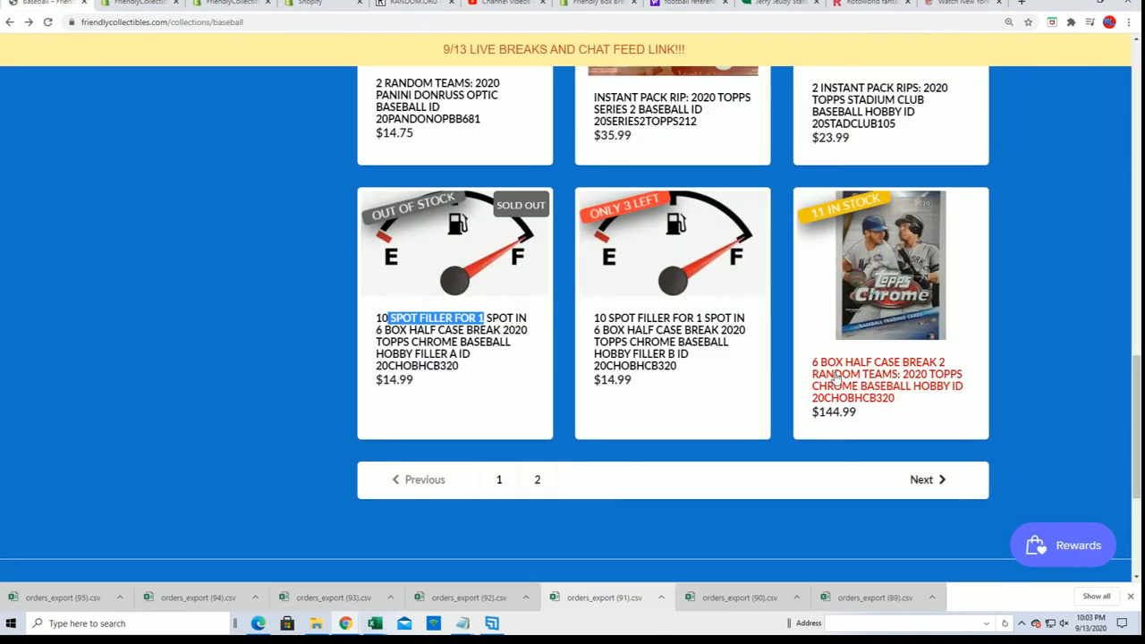
- Open the 6 Box Half Case Break Topps Chrome product and select its title text
click(890, 263)
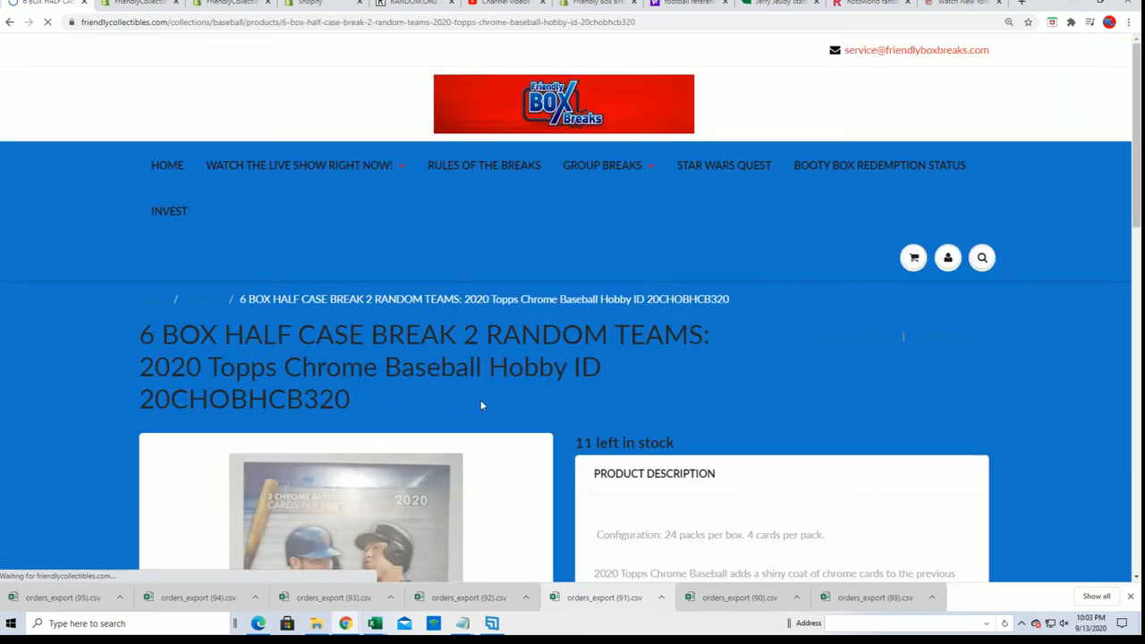
scroll(down, 3)
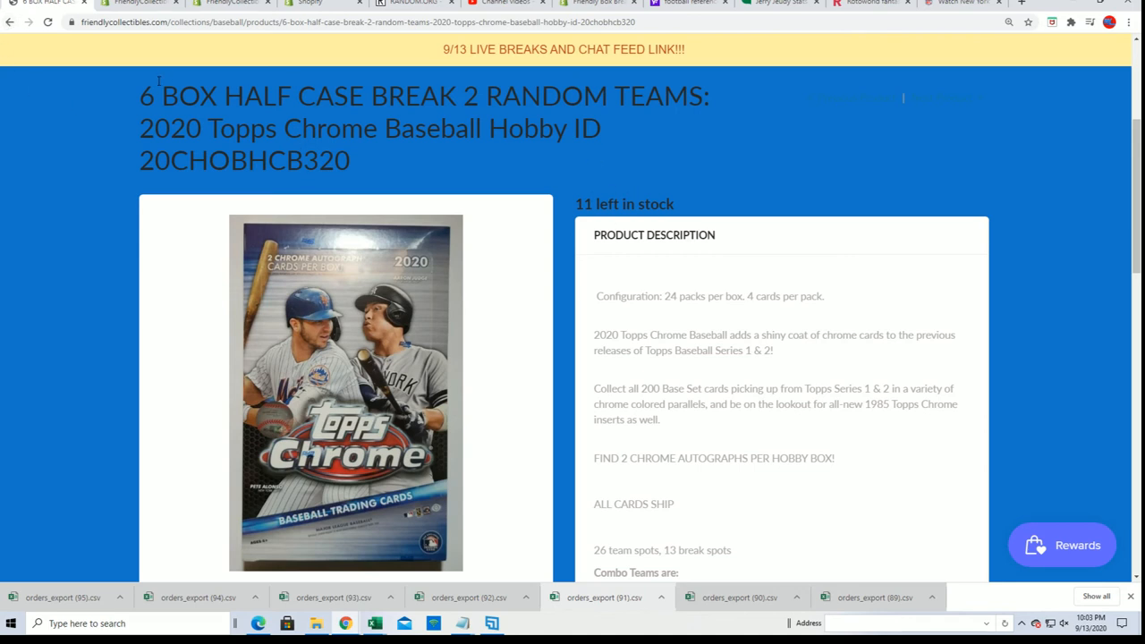
drag(143, 95, 439, 95)
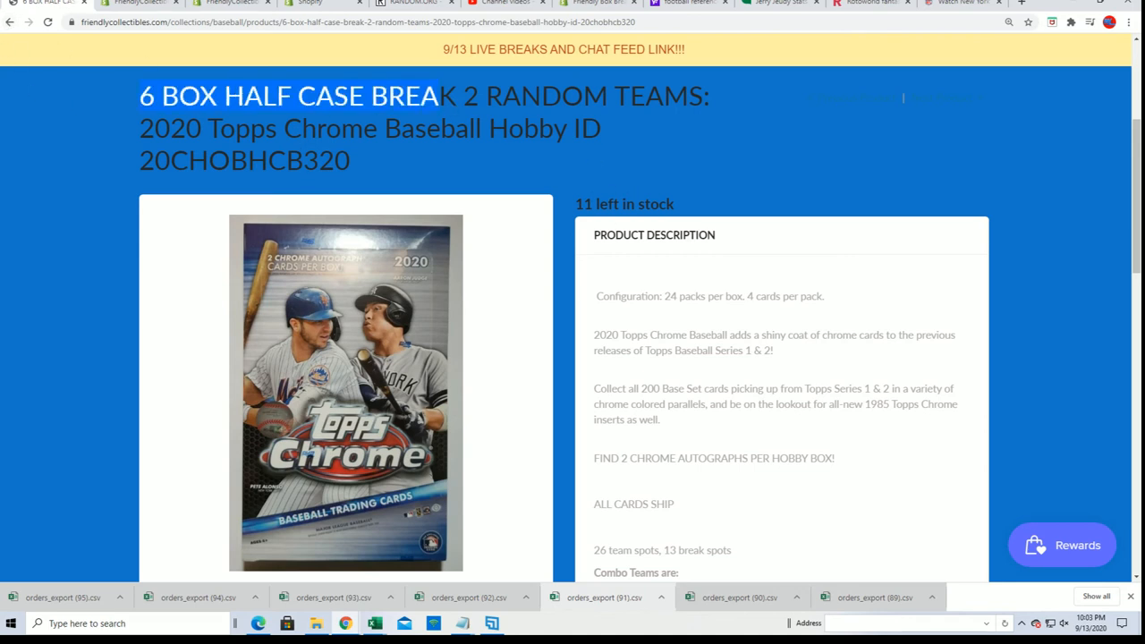